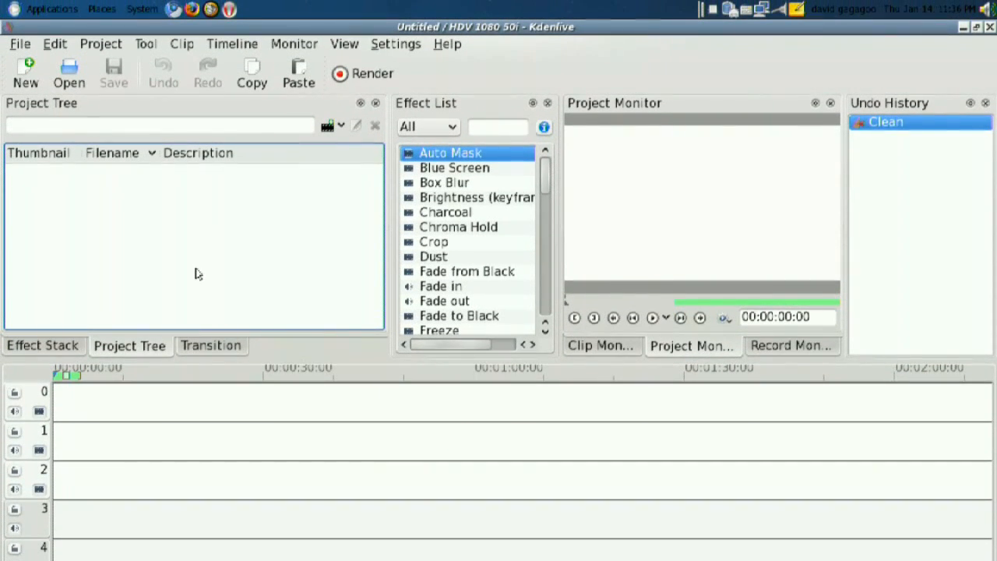
mouse_move(203, 269)
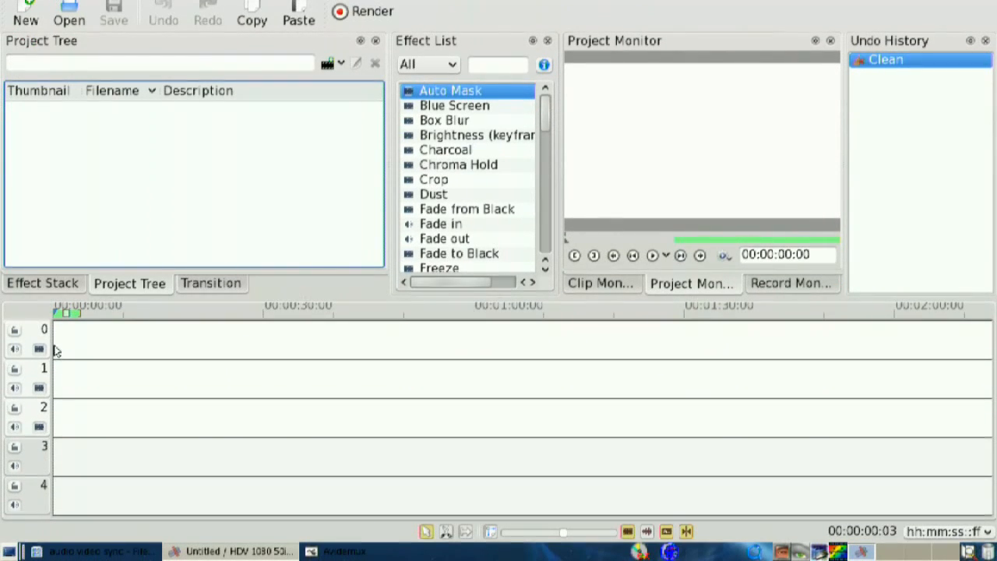
- Launch Avidemux, load imgp0681.avi and set audio output to WAV PCM with video left on Copy
left_click(343, 552)
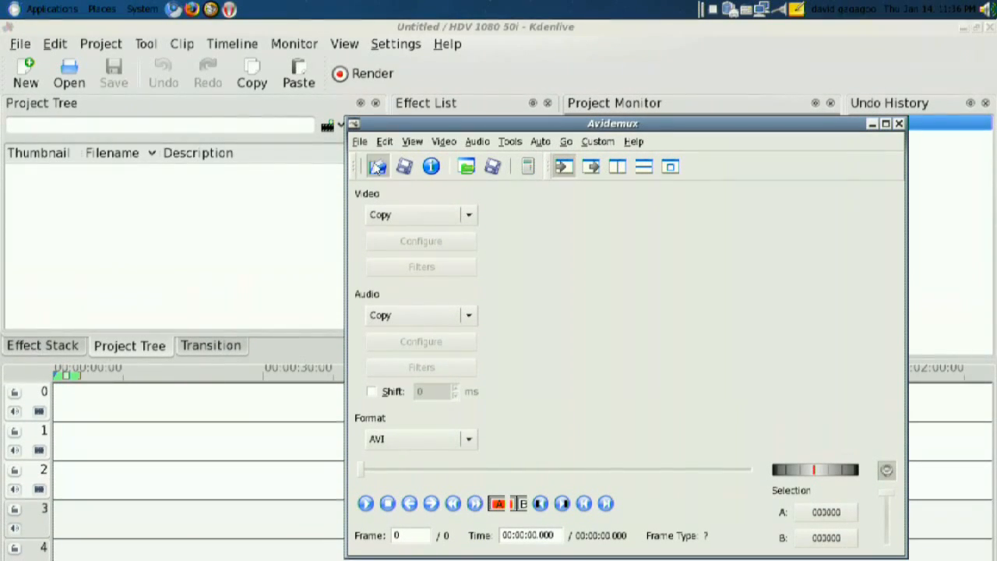
left_click(377, 165)
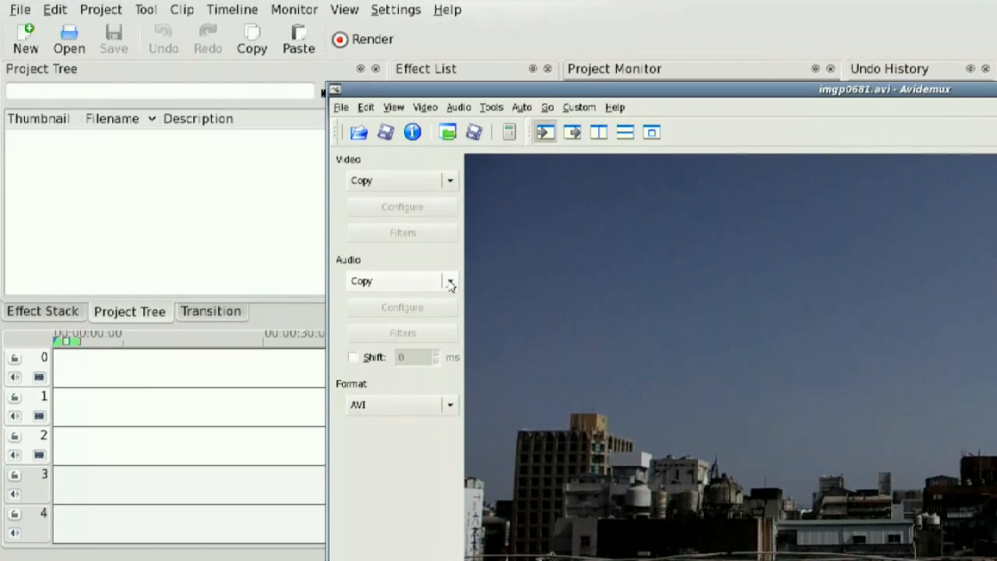
left_click(449, 280)
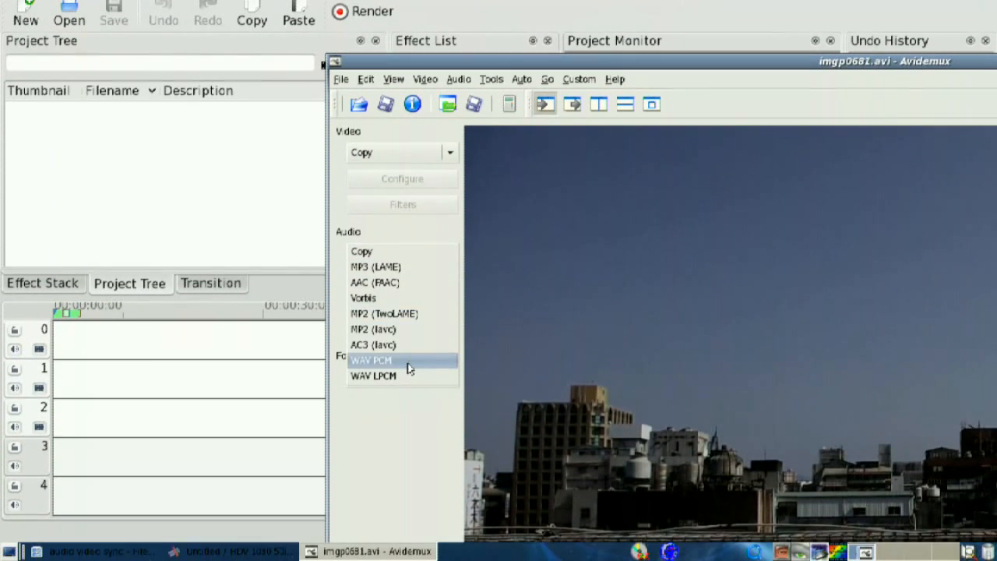
left_click(371, 360)
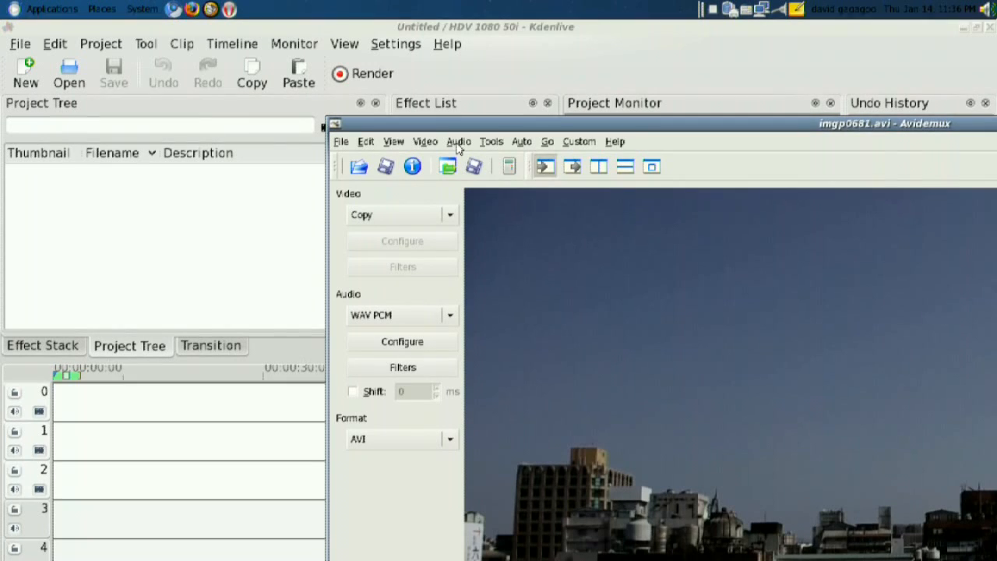
left_click(458, 141)
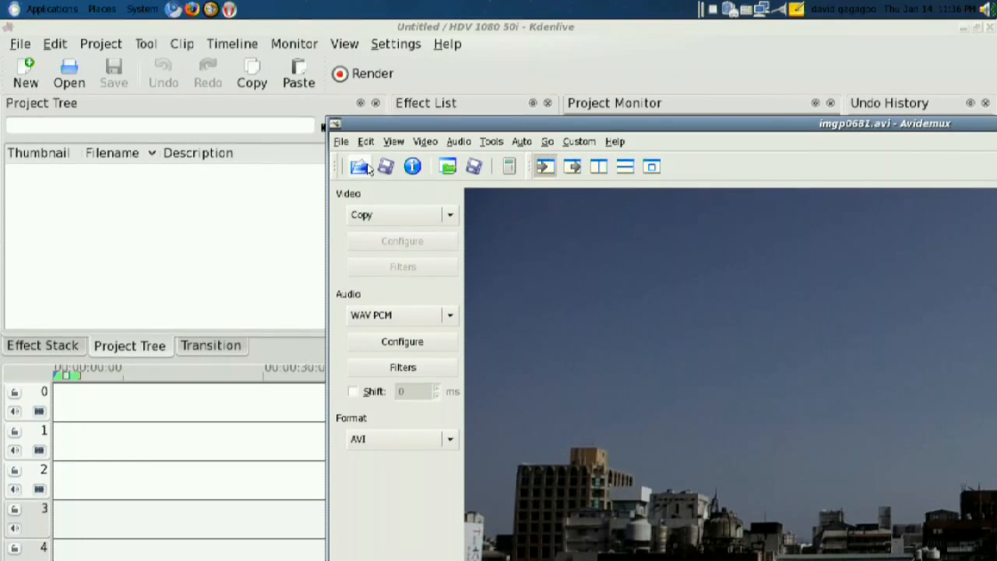
- Load the second clip imgp0682.avi into Avidemux
left_click(341, 142)
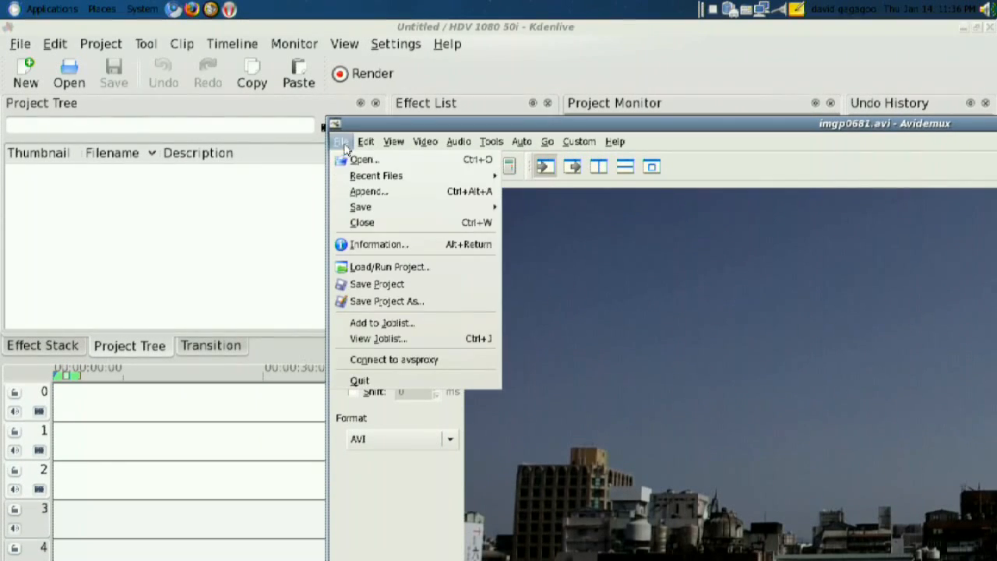
left_click(364, 159)
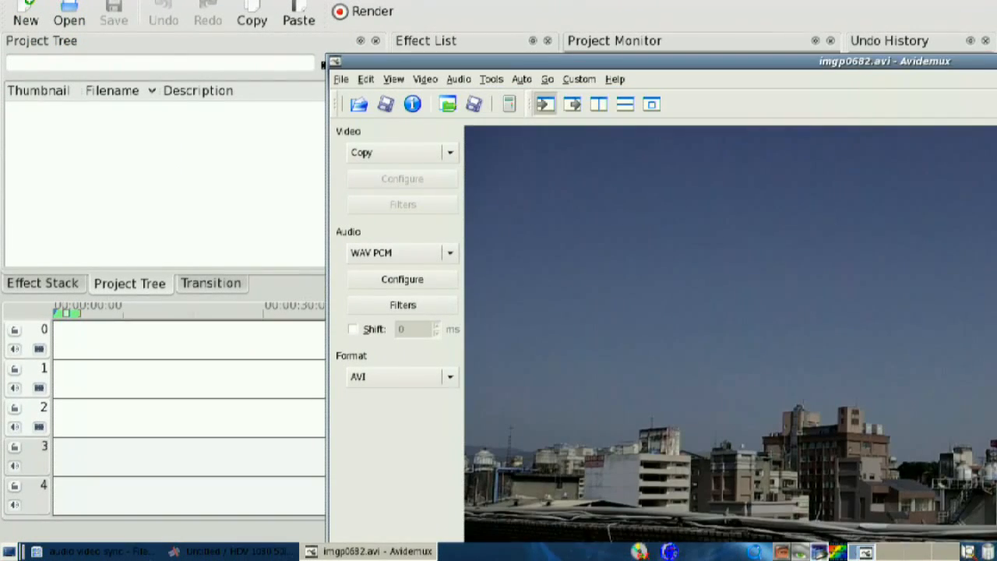
left_click(424, 140)
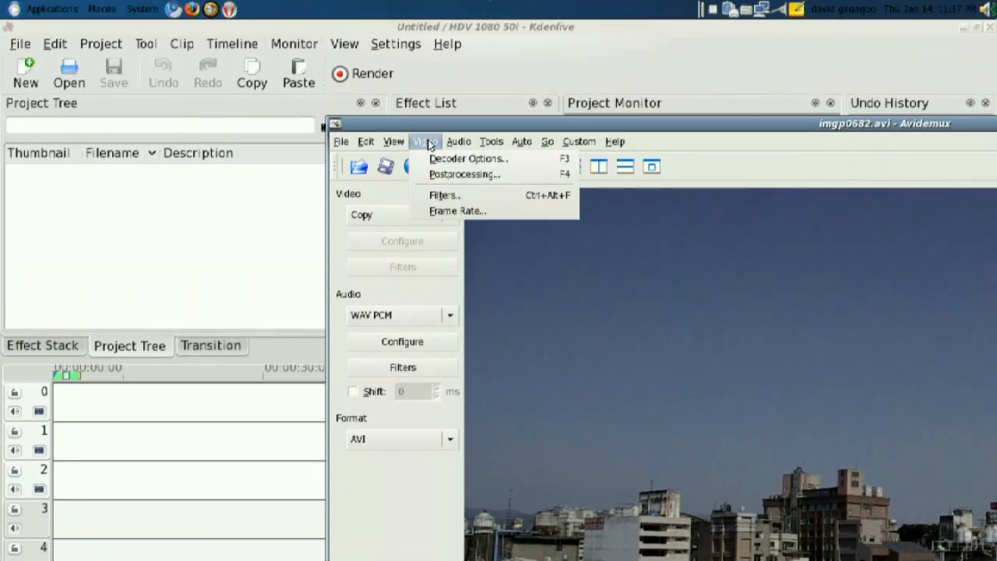
mouse_move(464, 174)
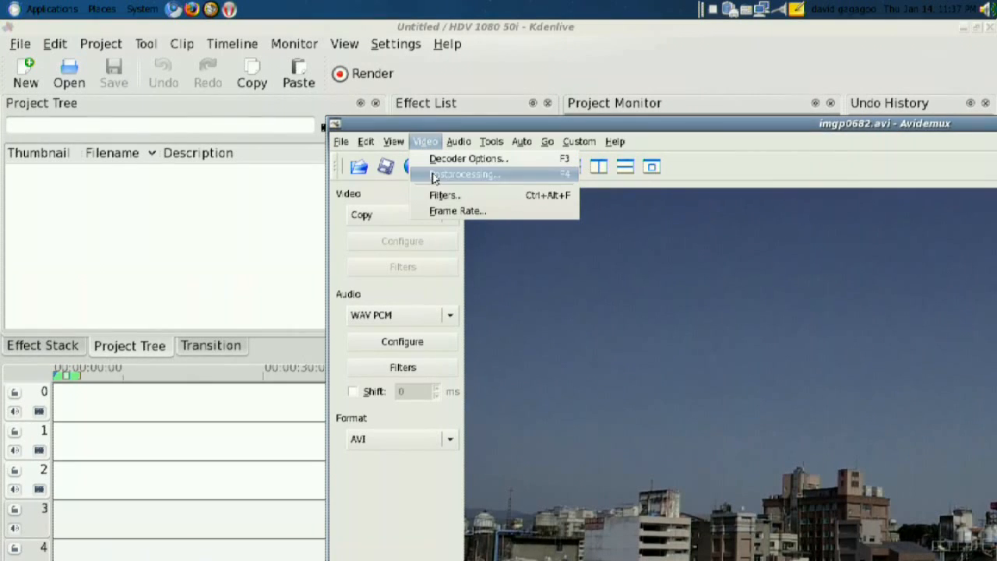
- Save its audio track as imgp0682.wav in the audio video sync folder
left_click(458, 140)
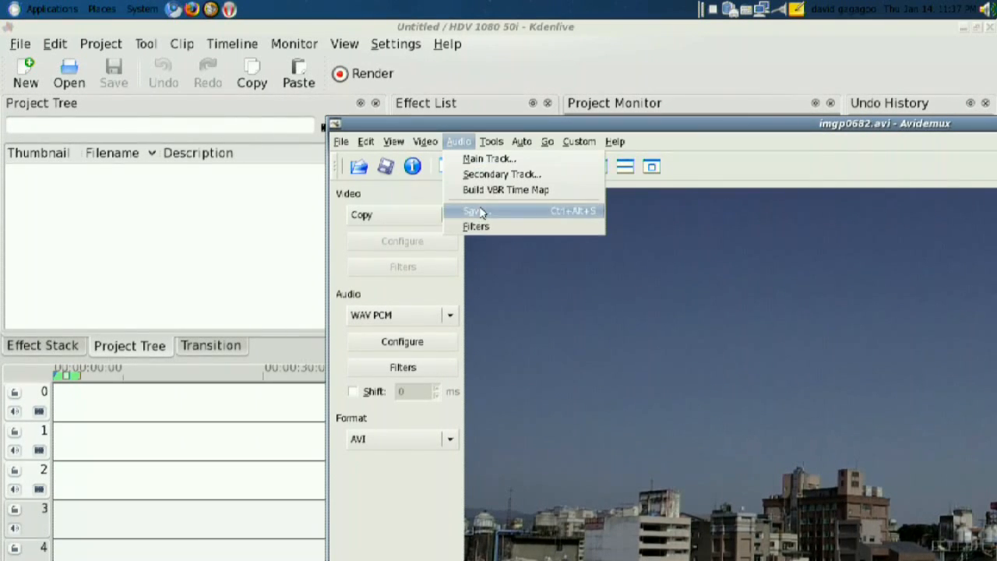
left_click(473, 211)
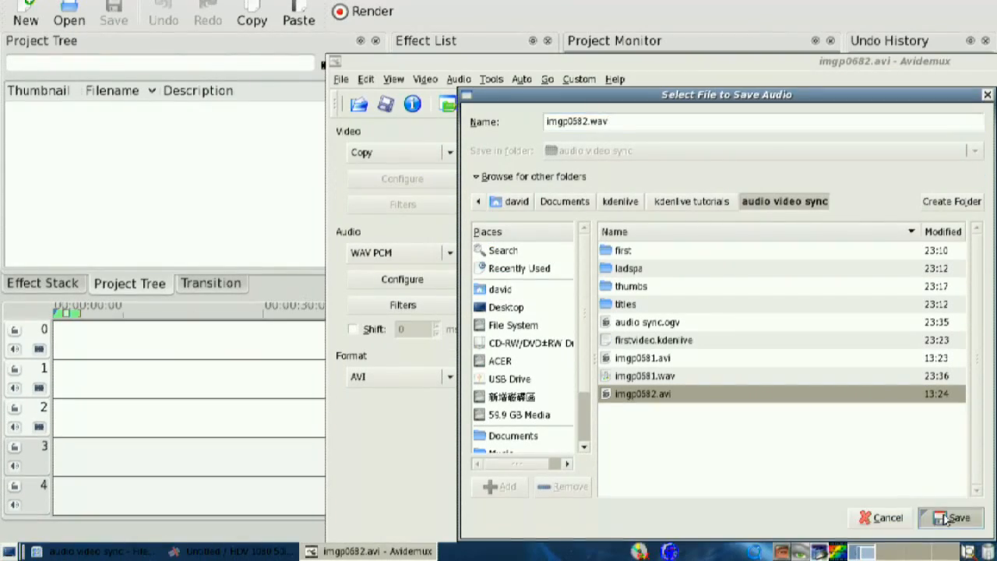
left_click(957, 517)
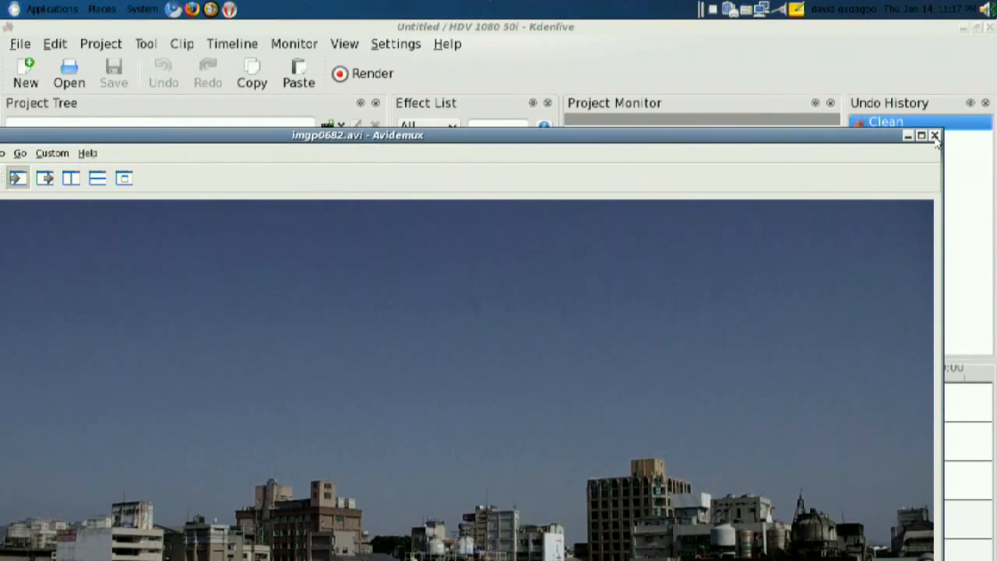
- Close the Avidemux window, returning to Kdenlive's empty untitled project
left_click(935, 134)
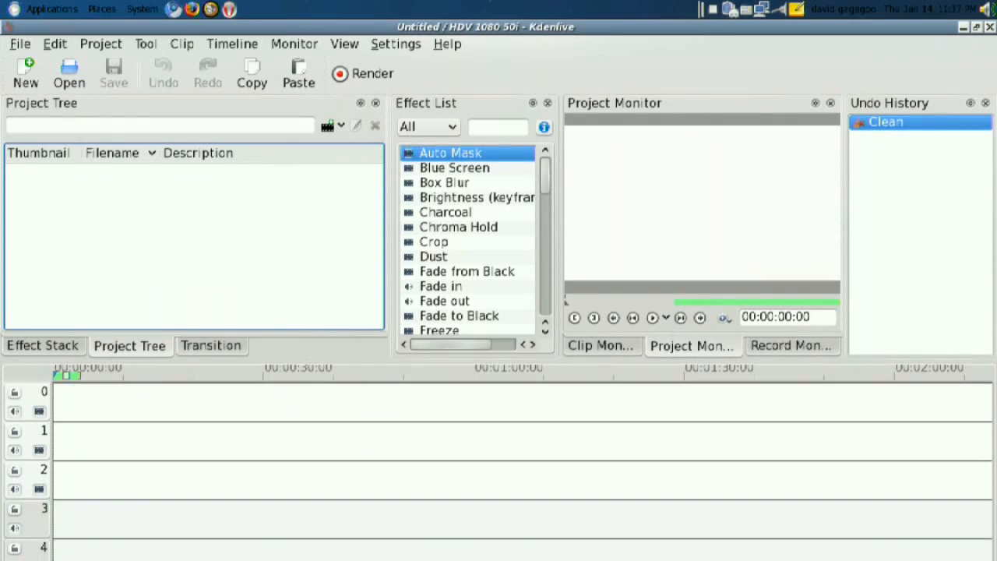
mouse_move(585, 44)
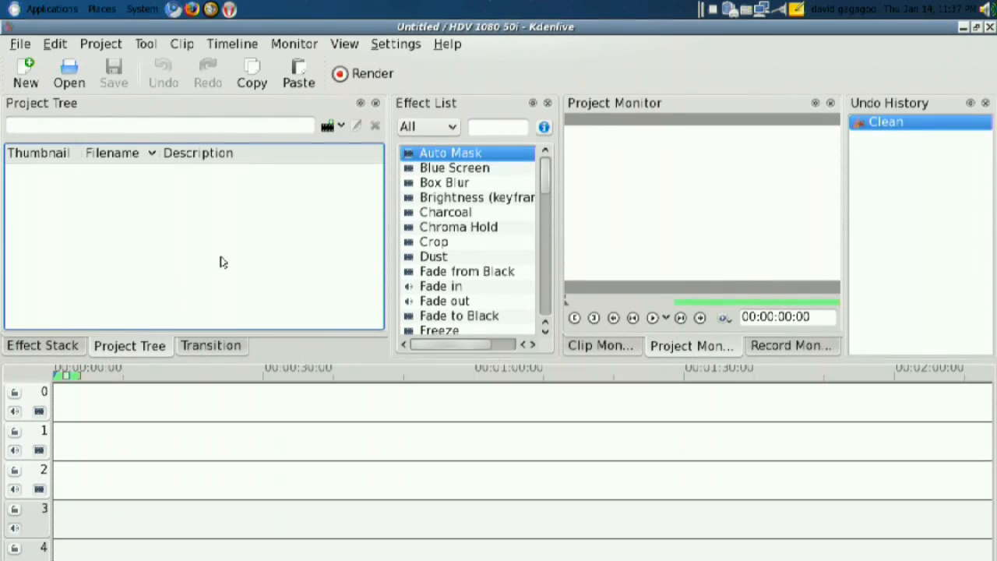
mouse_move(139, 268)
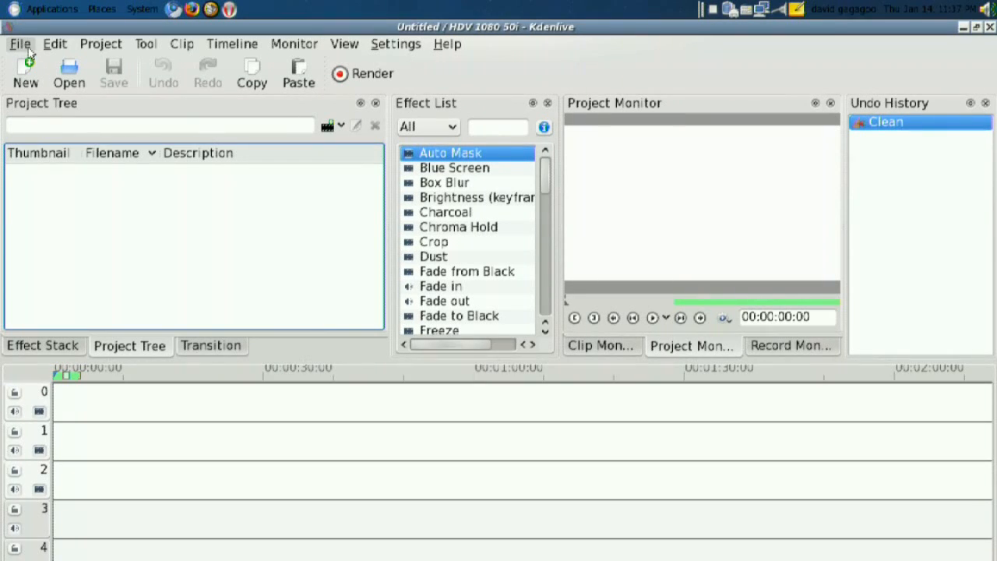
mouse_move(327, 124)
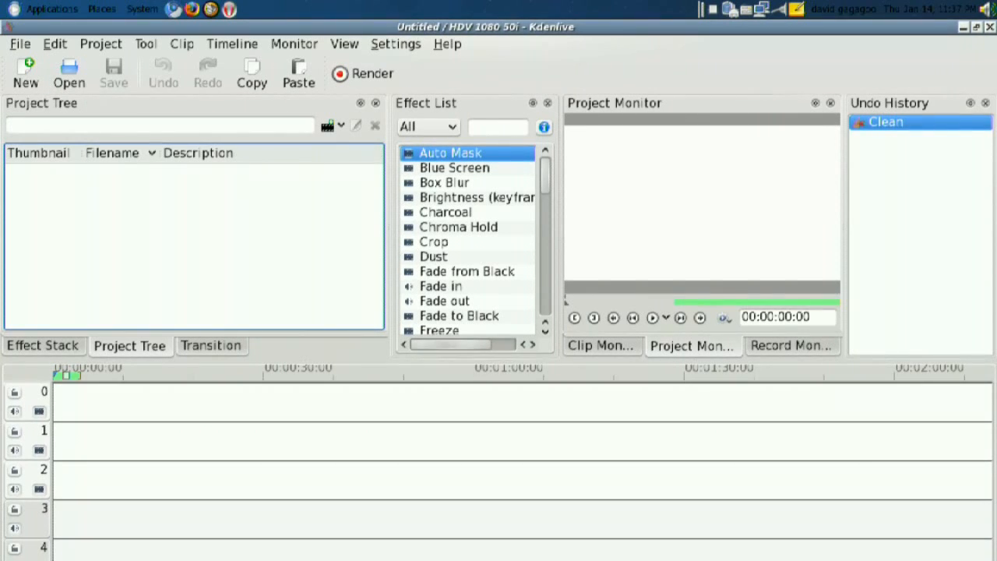
- Import imgp0681.wav, imgp0682.avi and imgp0682.wav via Add Clip into the project tree
left_click(327, 125)
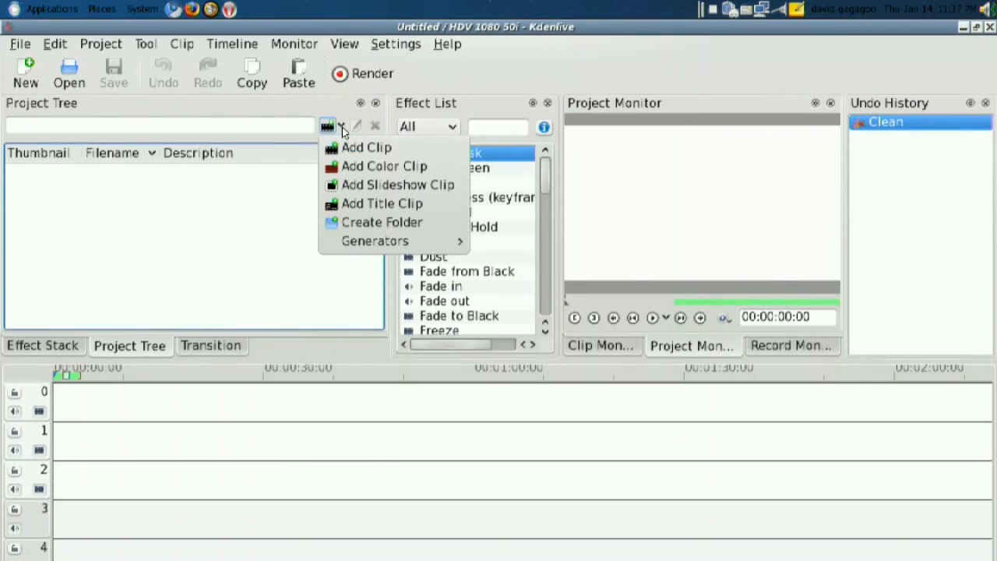
left_click(366, 147)
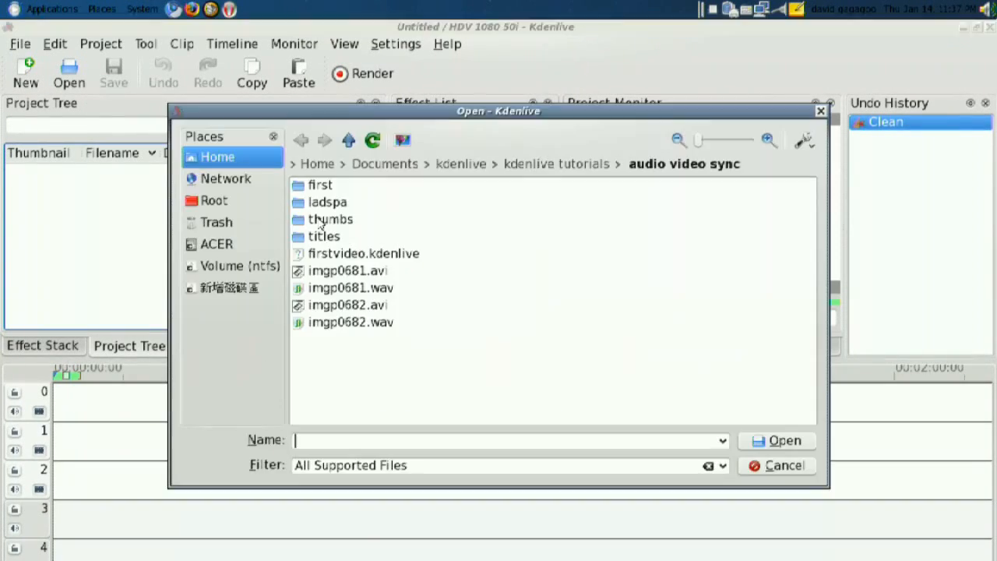
left_click(349, 271)
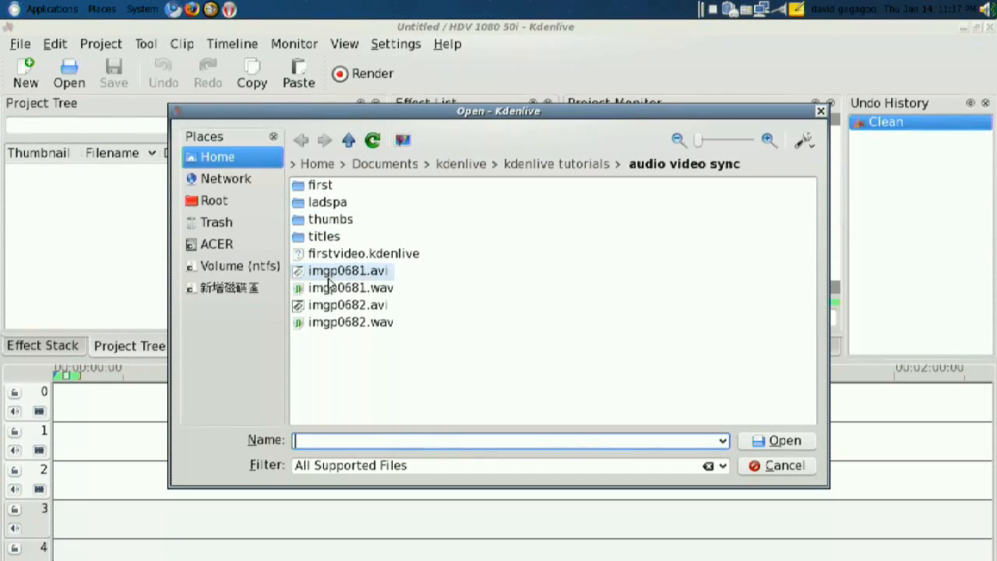
double_click(343, 271)
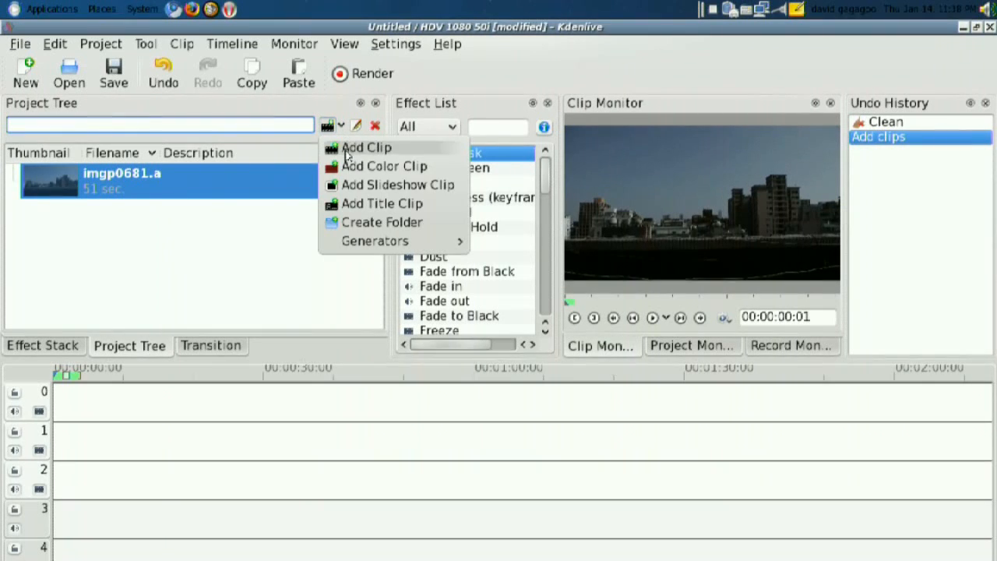
left_click(365, 147)
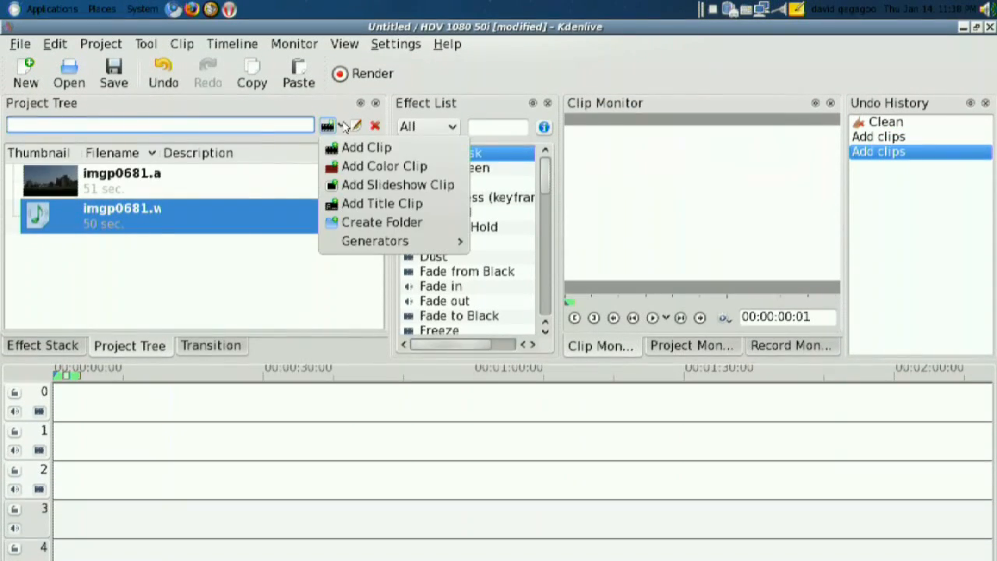
left_click(366, 147)
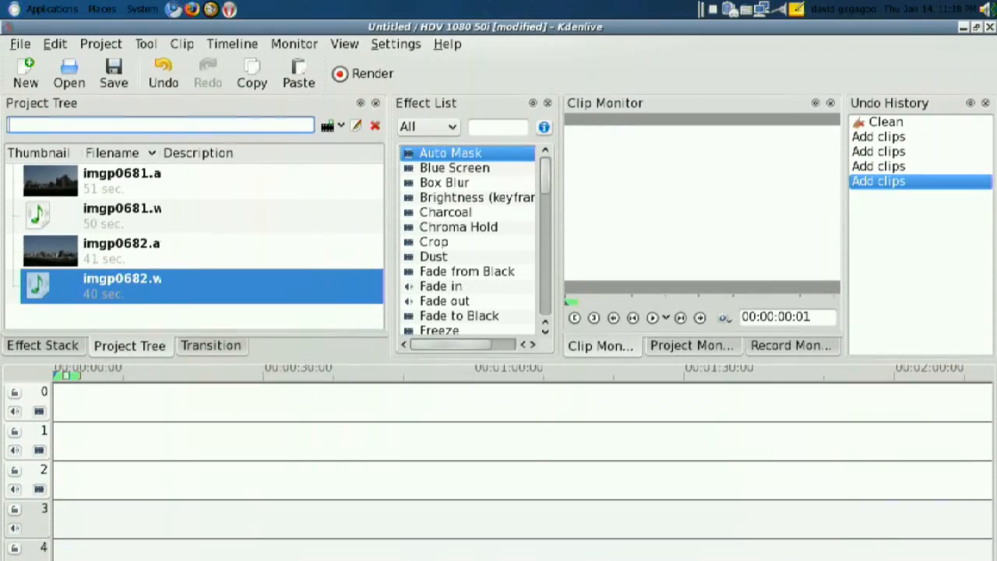
mouse_move(122, 278)
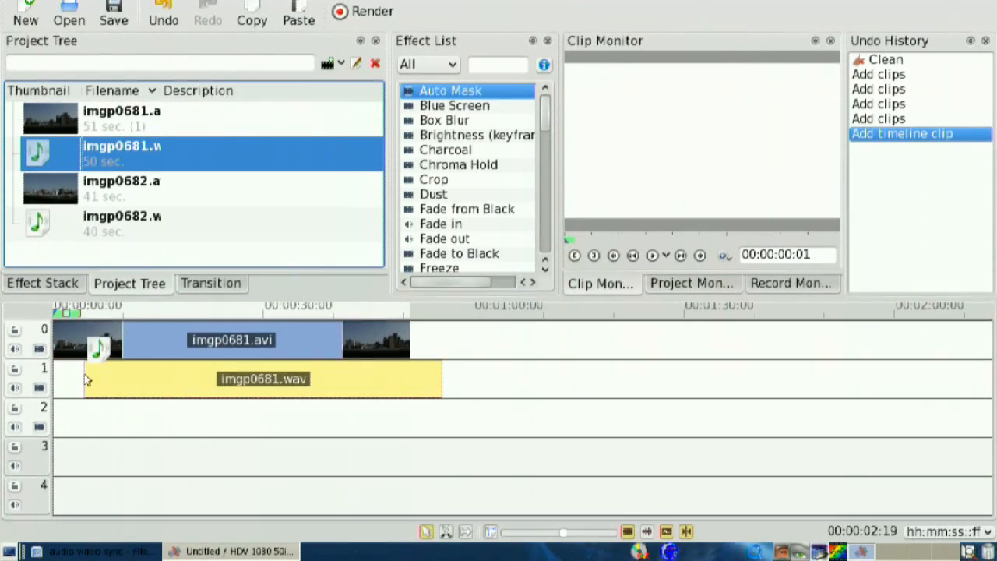
- Place imgp0681.wav on track 1 below imgp0681.avi at 00:00 and play back to check sync
left_click(262, 378)
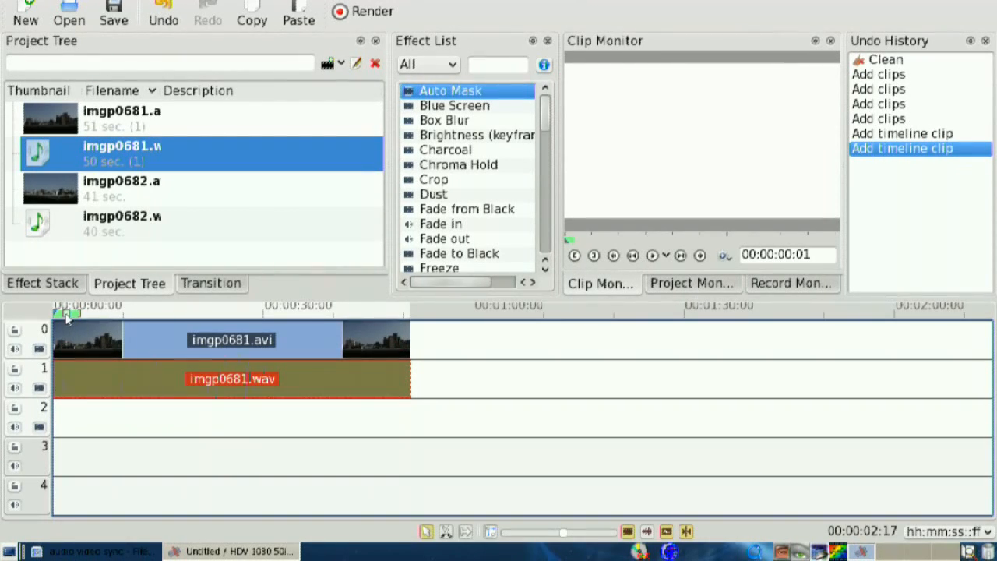
left_click(690, 284)
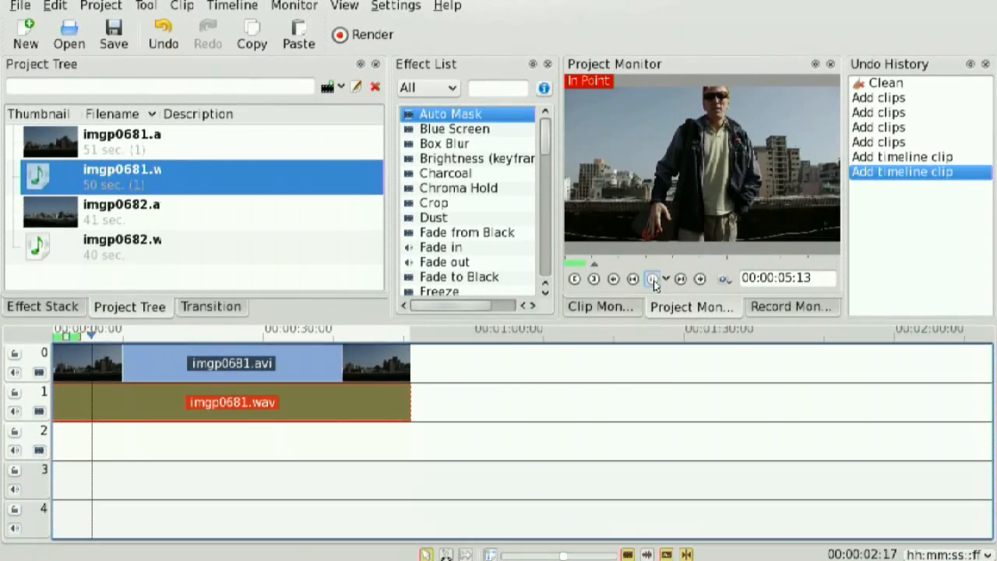
left_click(653, 278)
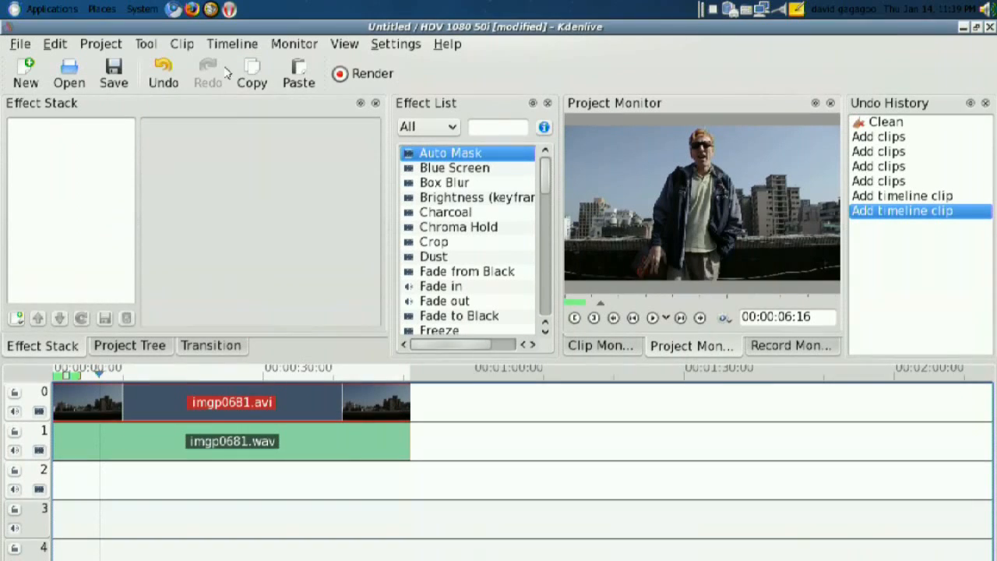
- Set imgp0681.avi to Video Only, then resize the clips, the audio to 44.44 seconds
left_click(182, 44)
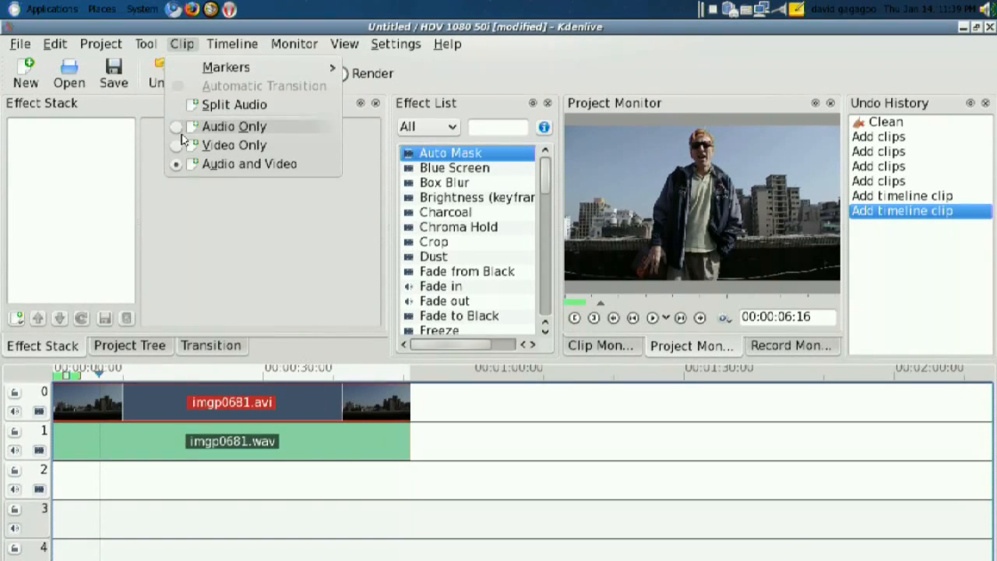
left_click(234, 145)
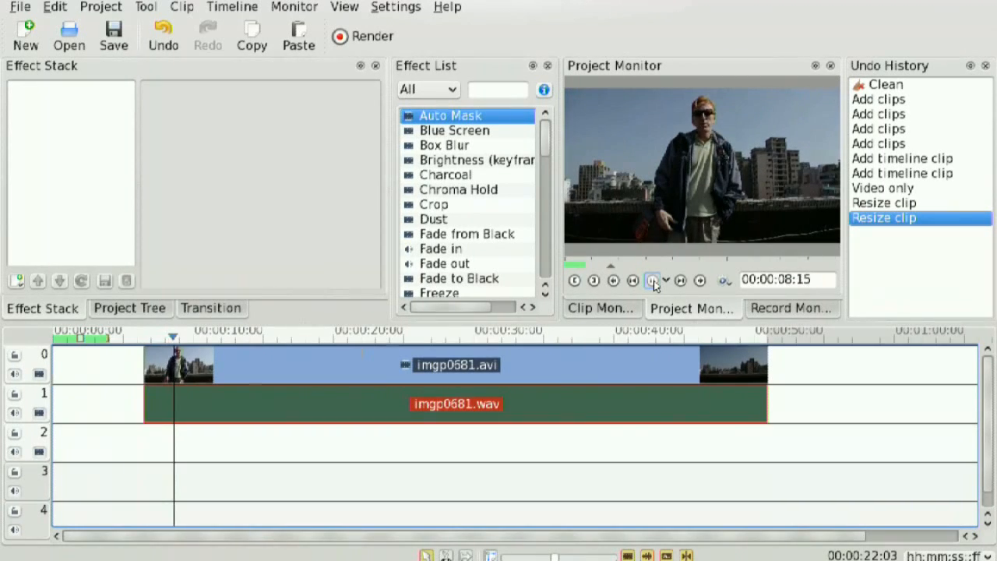
left_click(651, 280)
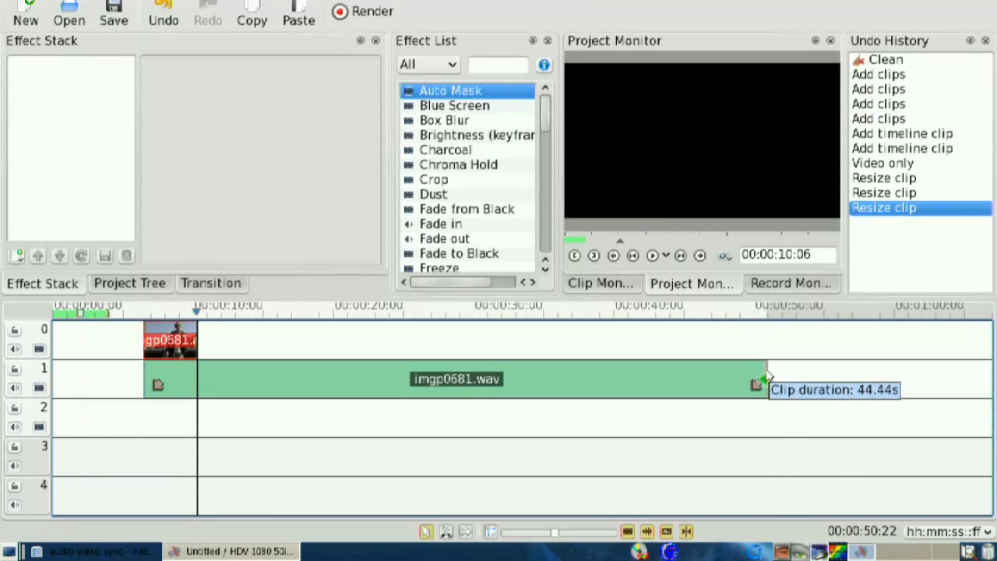
- Trim imgp0681.wav to the video's length and move it to 00:00 on track 3
left_click_drag(756, 381, 537, 379)
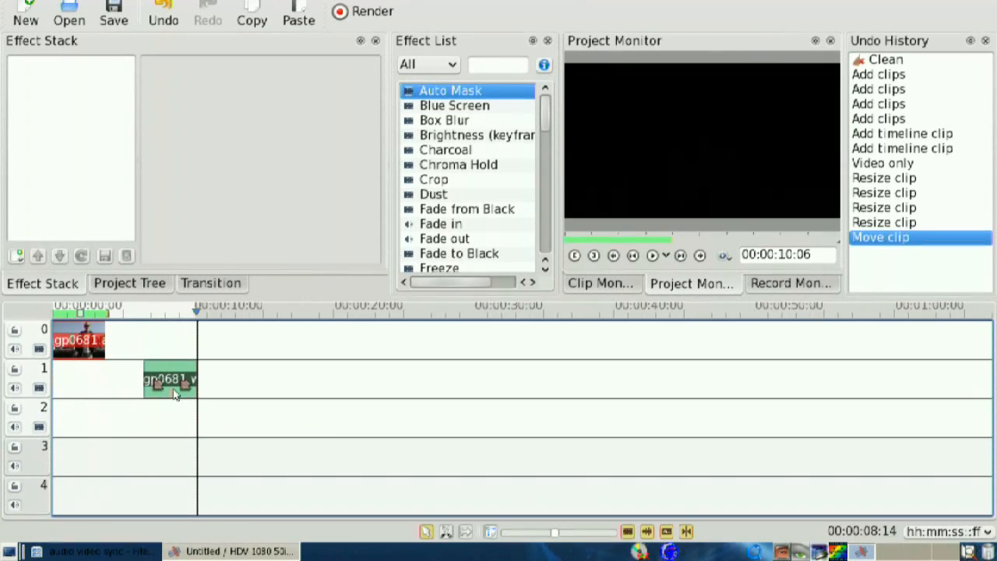
left_click(170, 380)
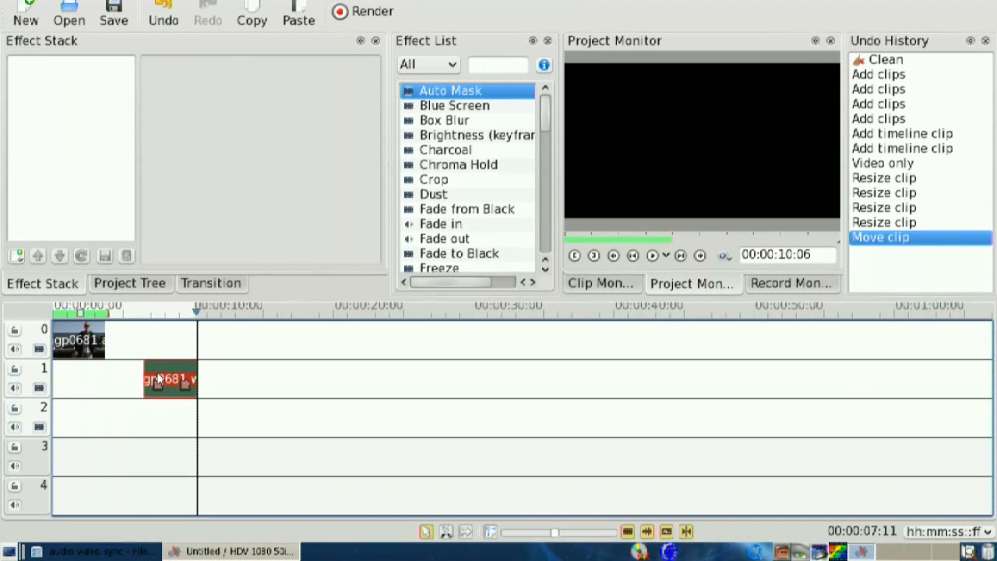
left_click_drag(168, 380, 78, 380)
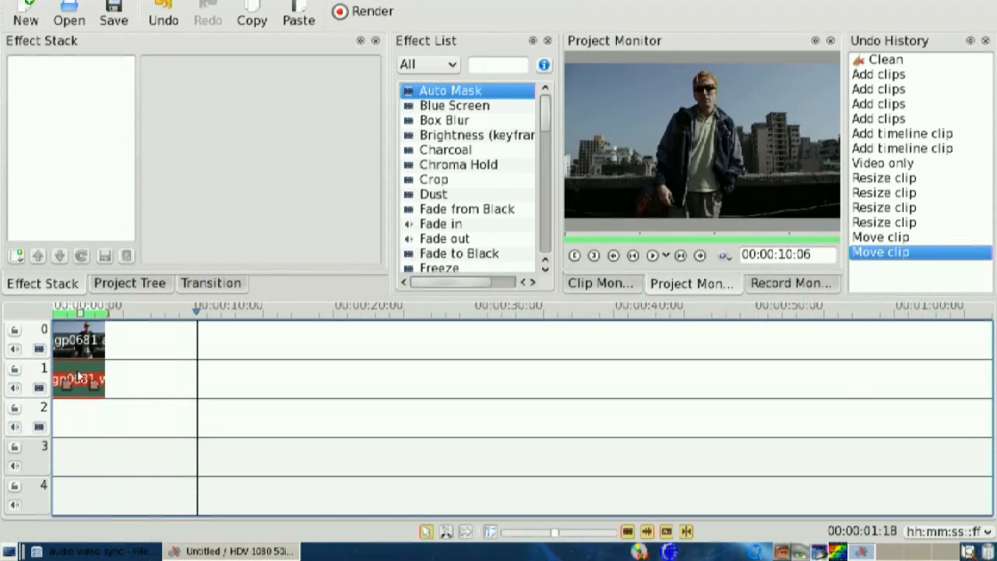
left_click_drag(78, 378, 78, 454)
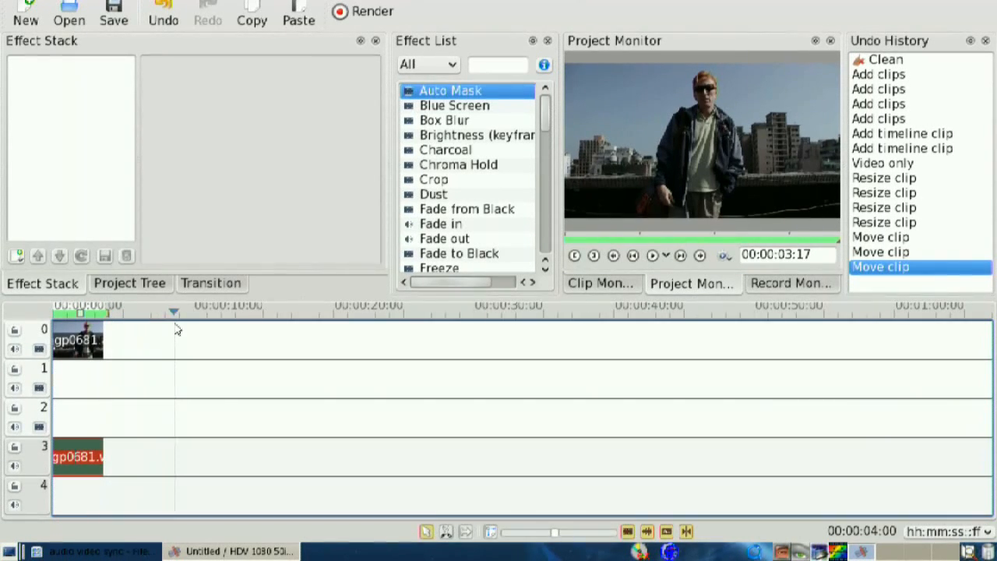
left_click(129, 284)
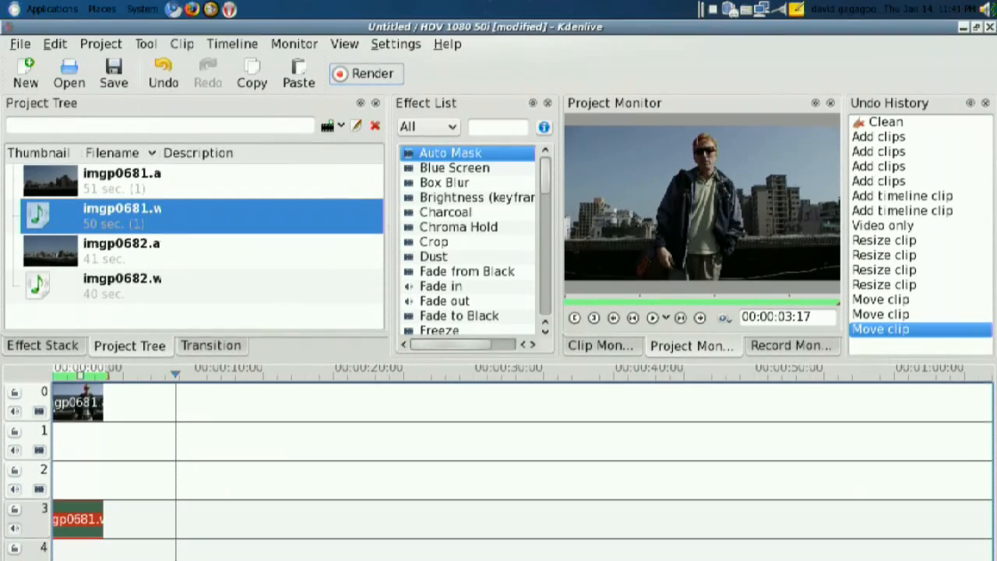
left_click(365, 73)
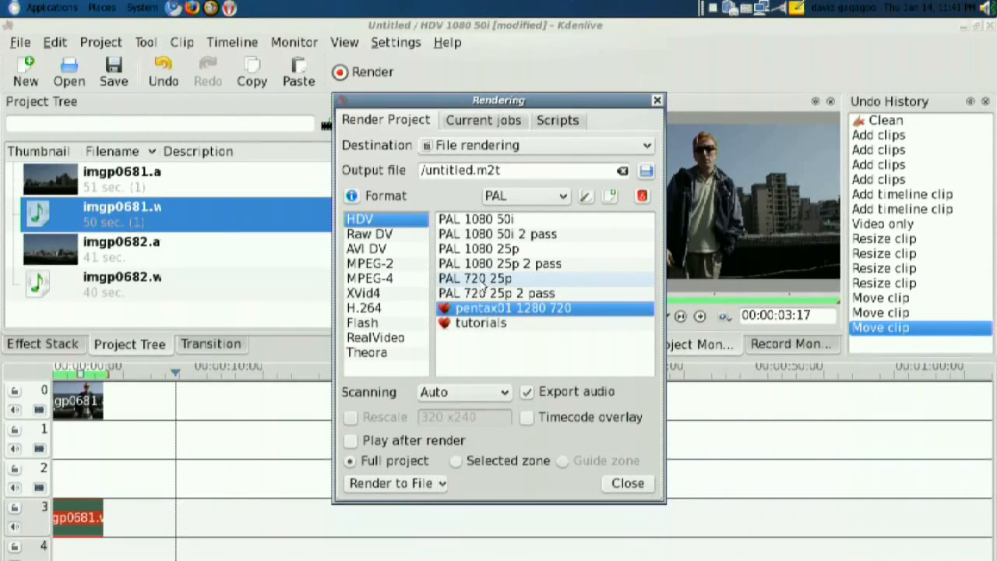
left_click(475, 279)
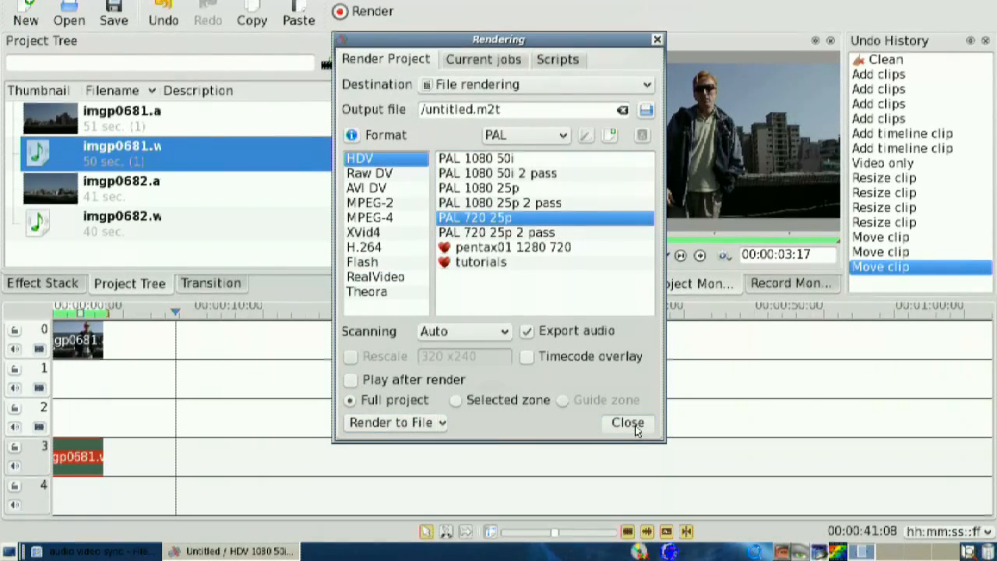
left_click(626, 422)
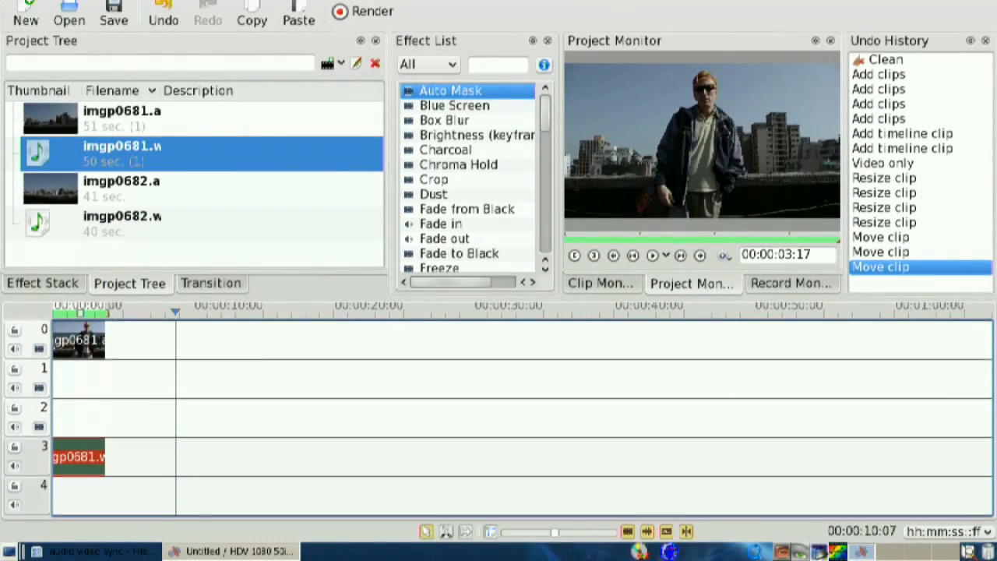
left_click(78, 340)
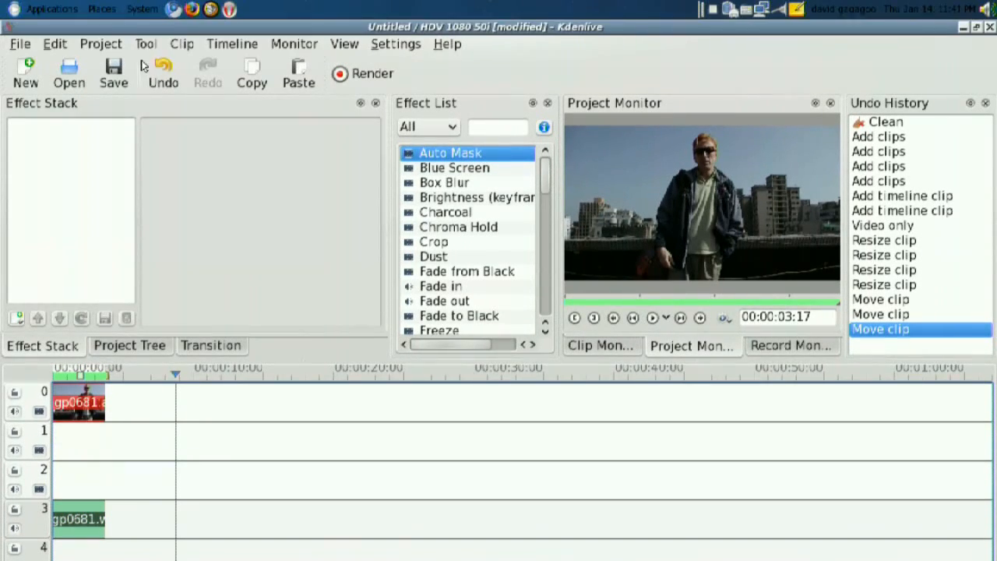
left_click(181, 43)
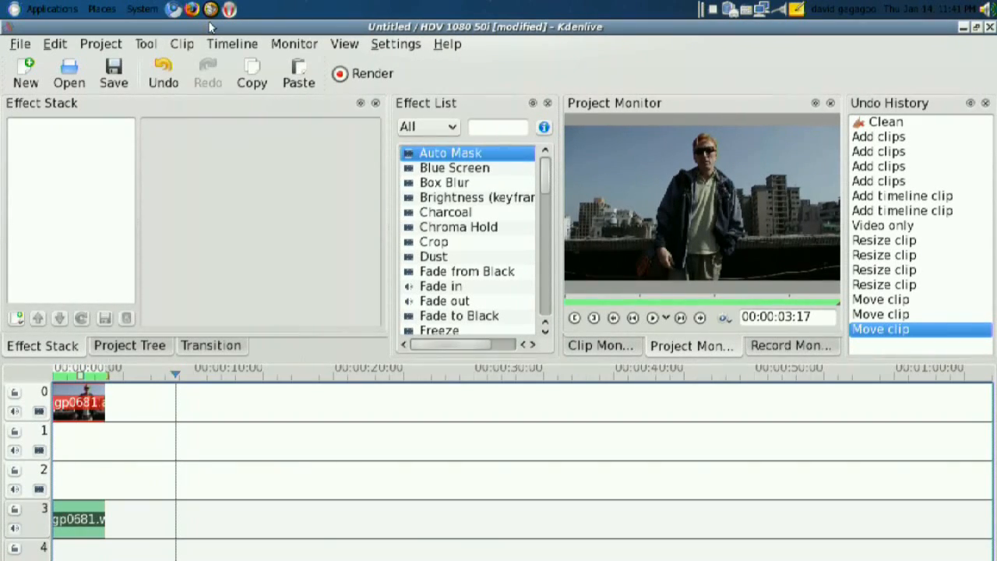
mouse_move(818, 56)
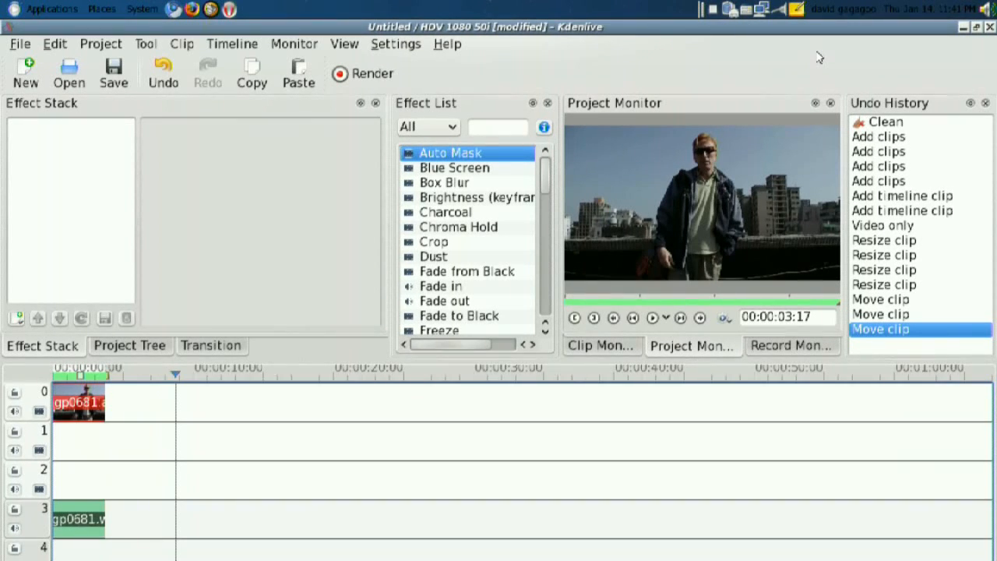